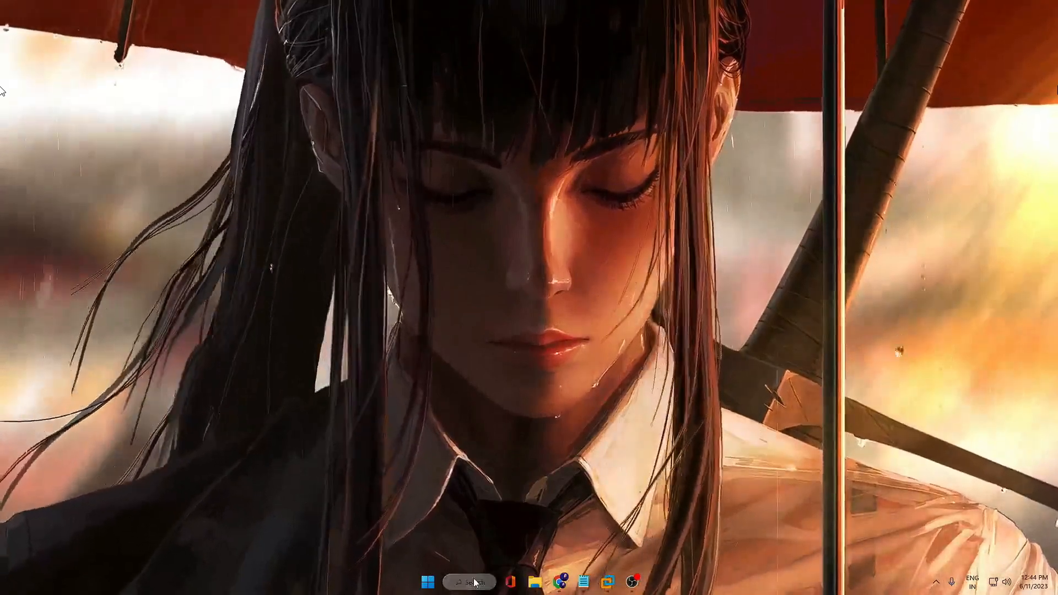
- Search Windows for 'stem inf' and open System Information from the results
left_click(471, 582)
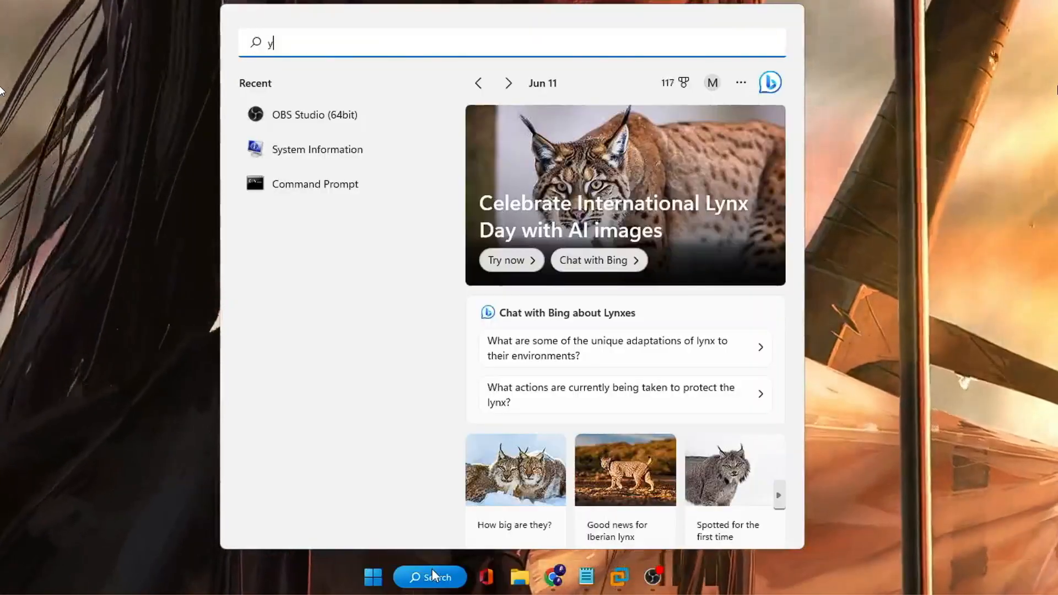
type("stem info")
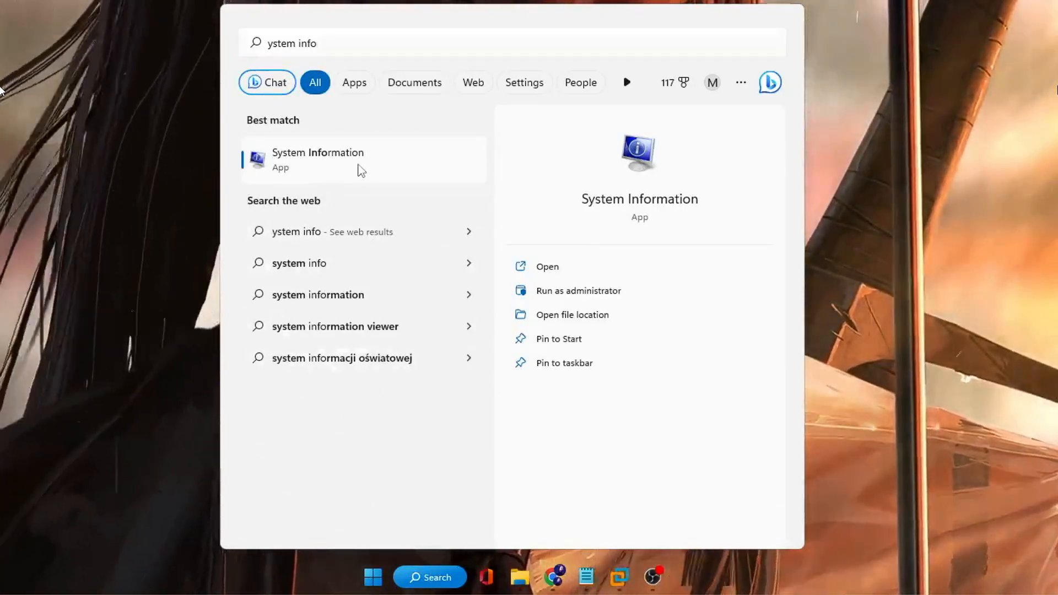
left_click(318, 160)
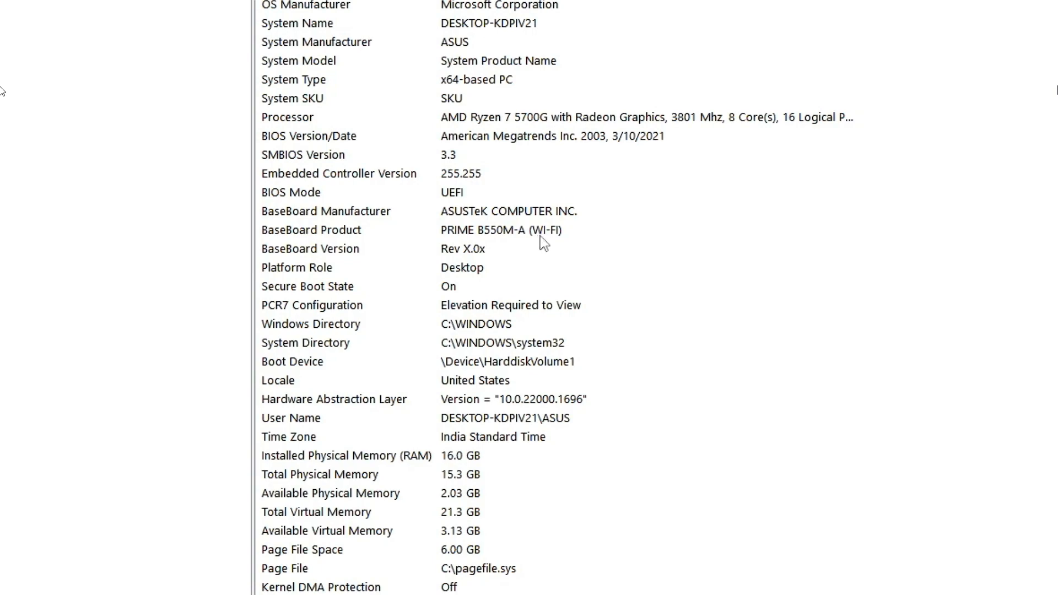
mouse_move(460, 214)
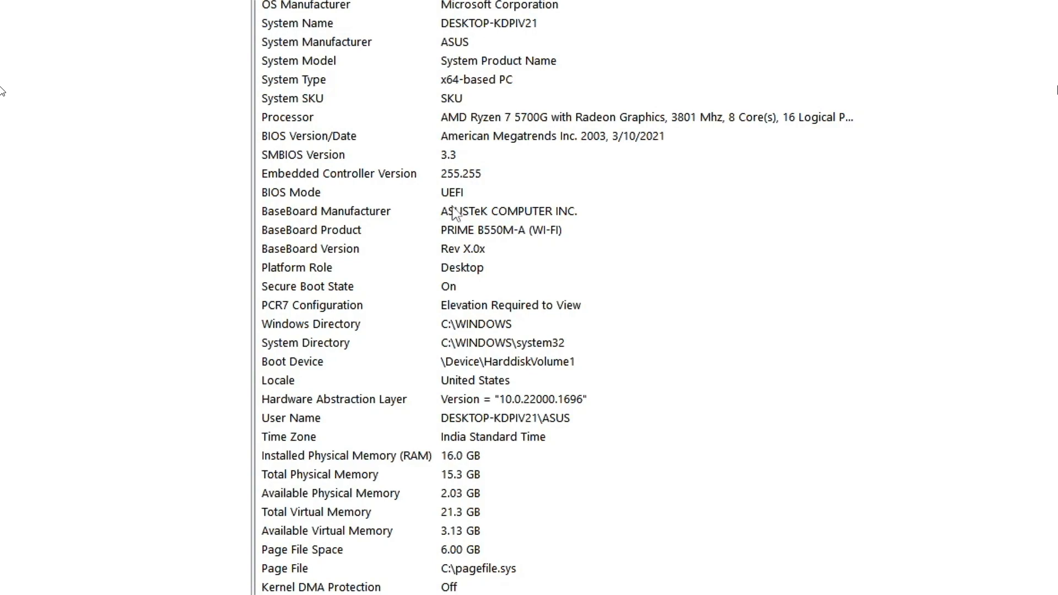
mouse_move(262, 145)
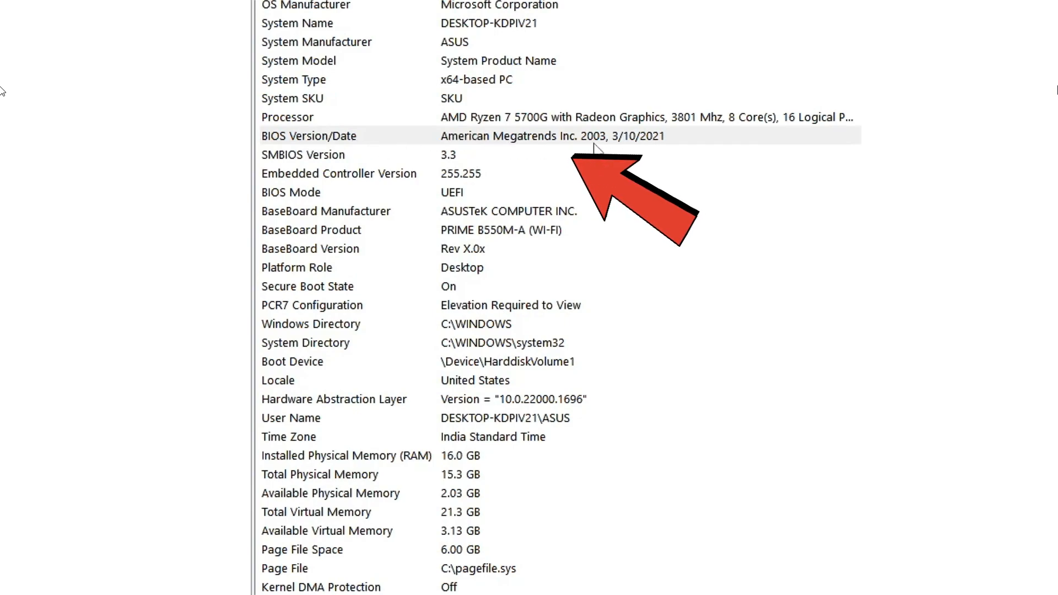
mouse_move(655, 152)
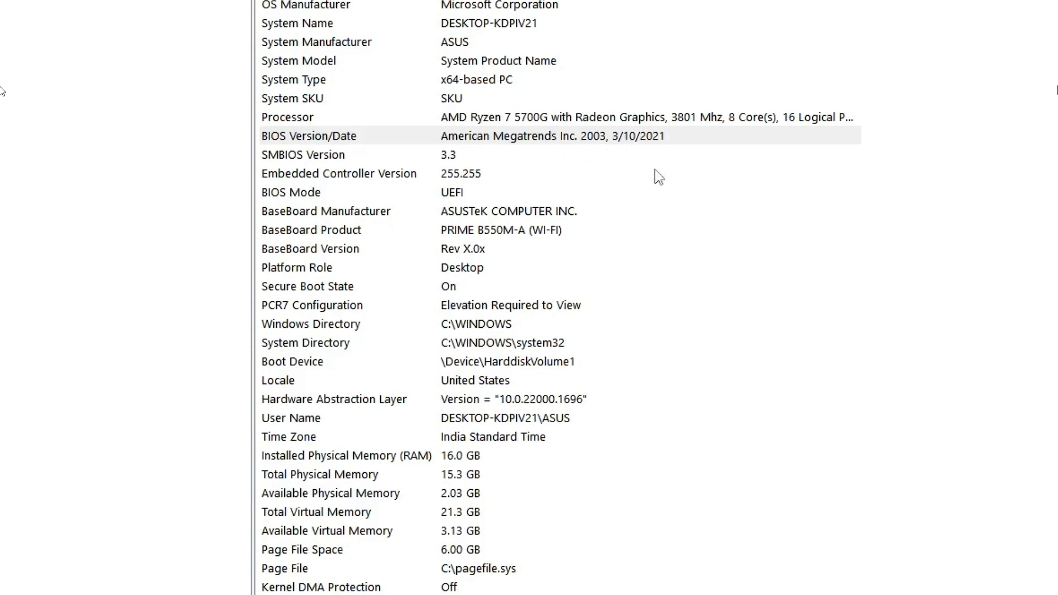
mouse_move(493, 252)
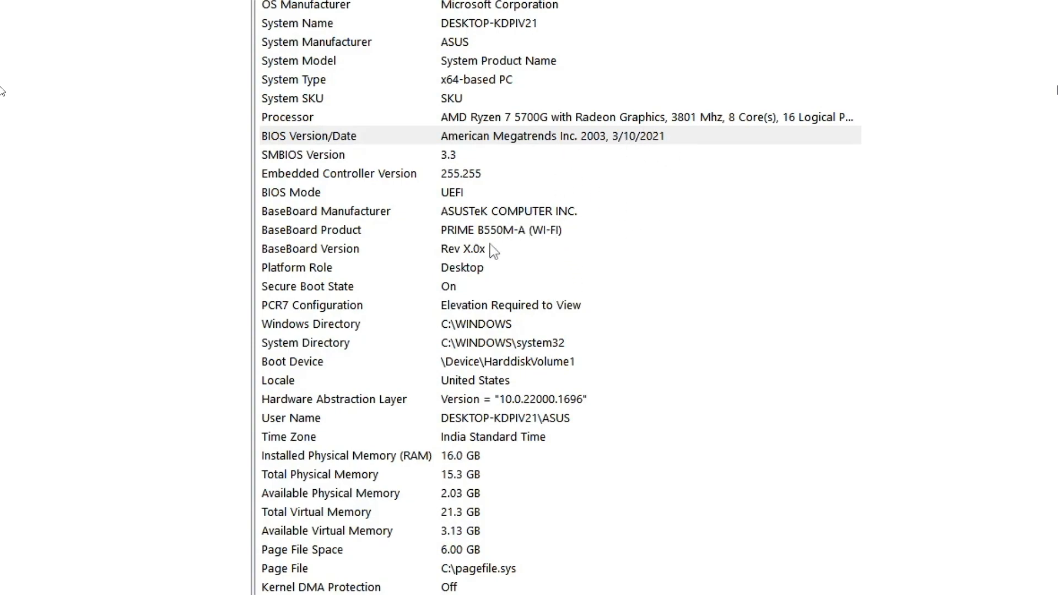
mouse_move(569, 166)
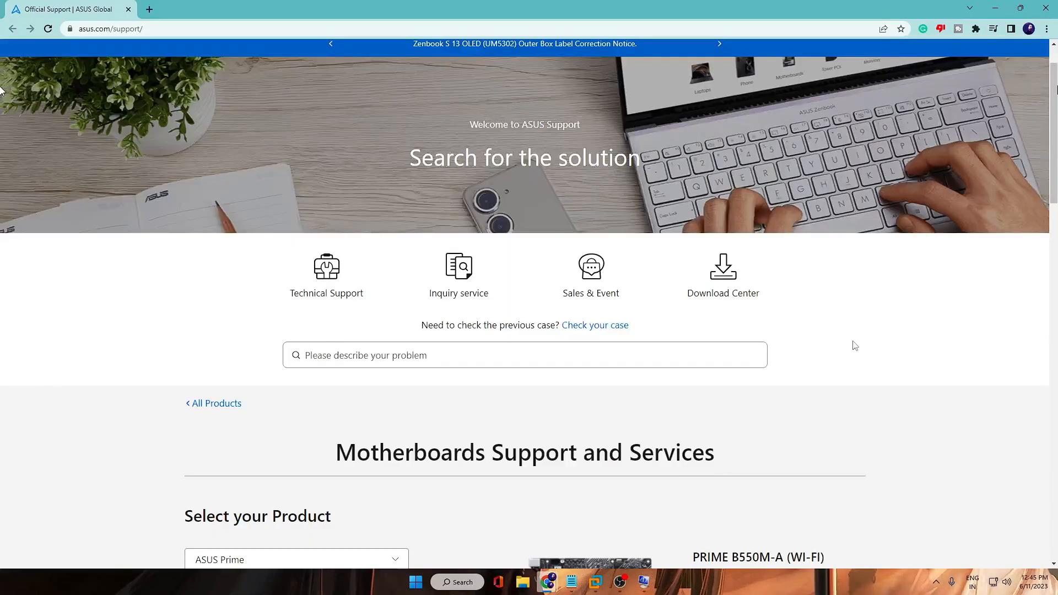
- Pick the ASUS Prime series in Select your Product and open its model list
scroll("down", 3)
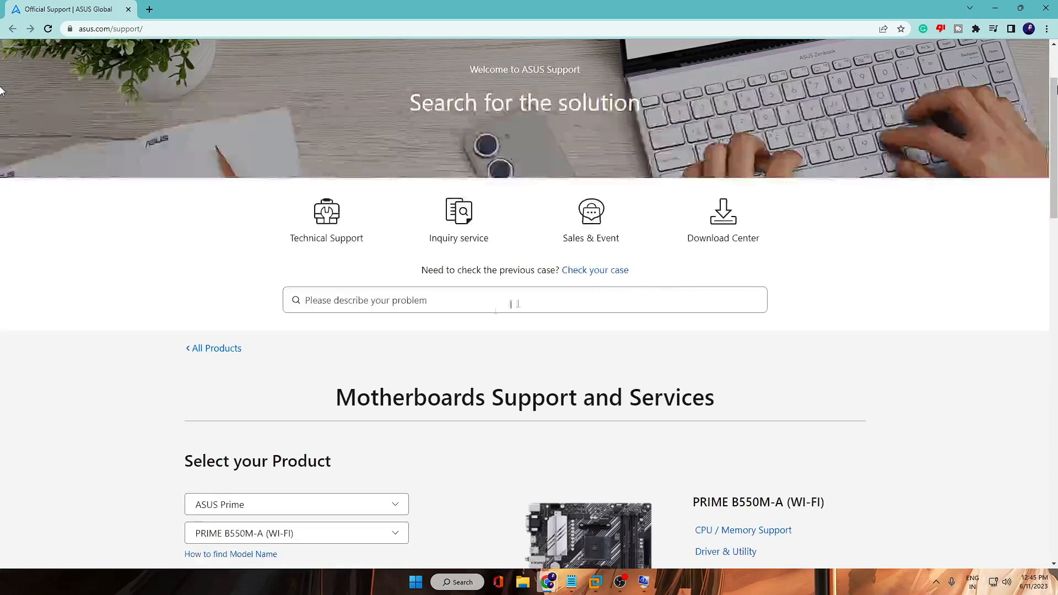
scroll("down", 3)
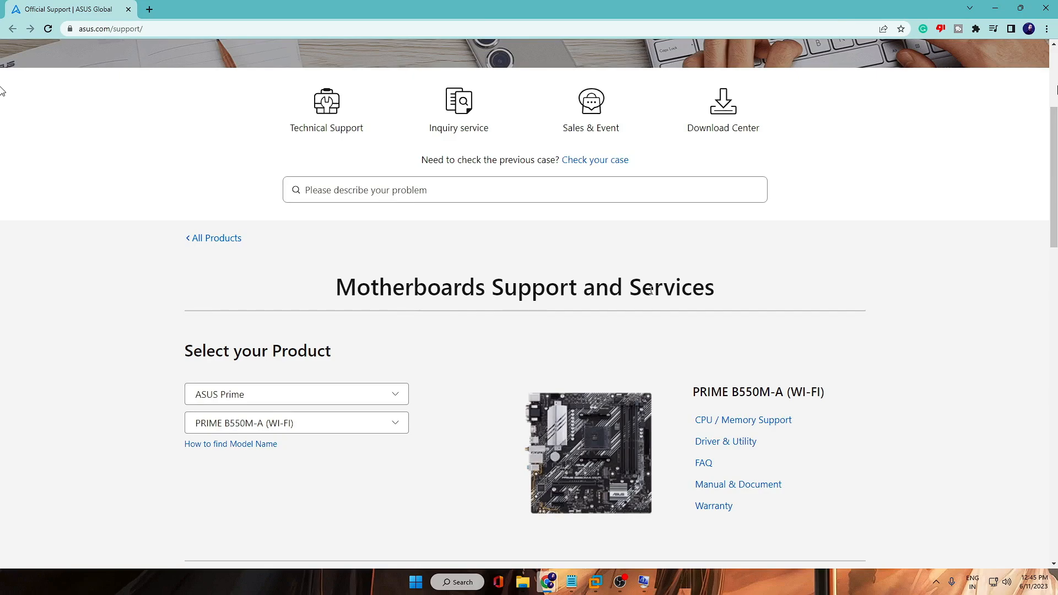
scroll("down", 3)
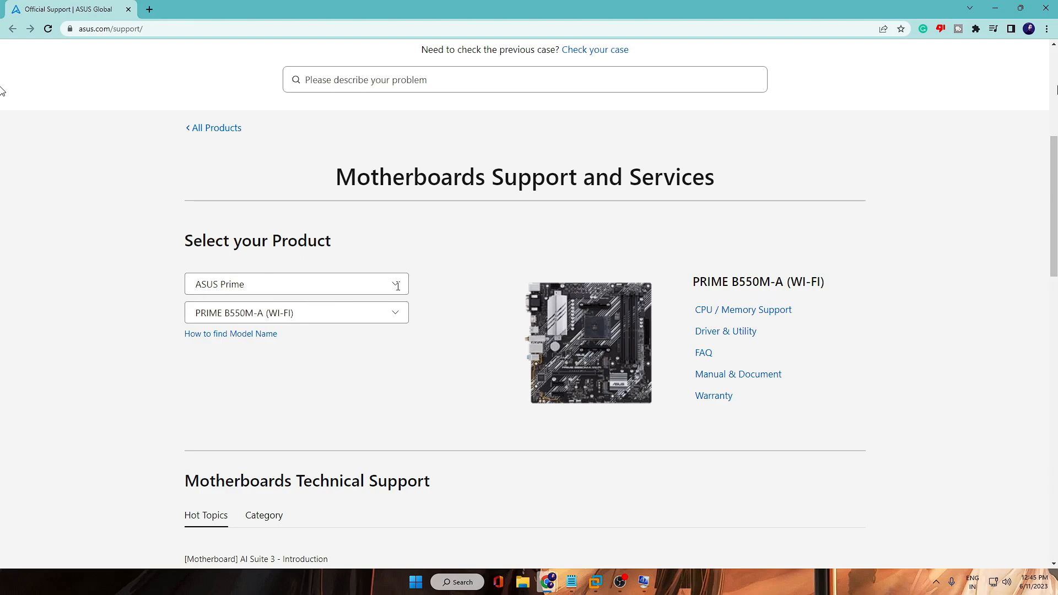
left_click(295, 283)
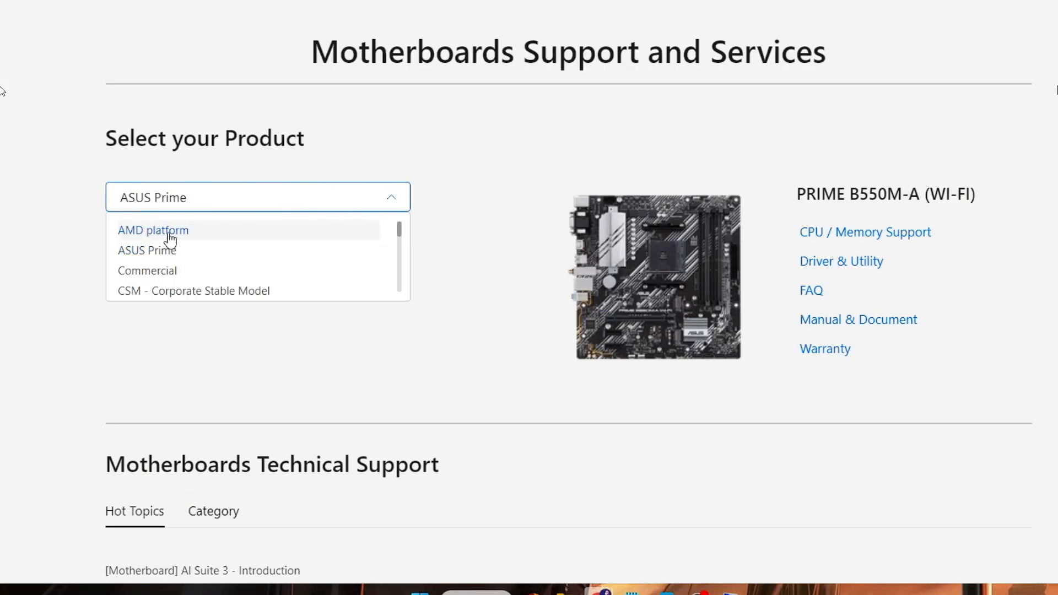
mouse_move(147, 250)
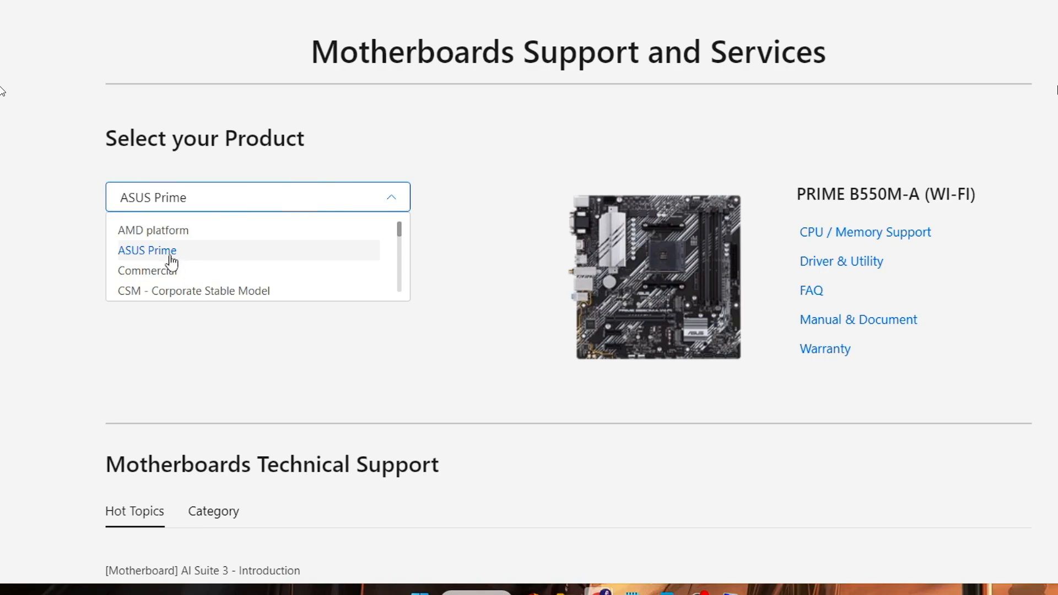
left_click(147, 250)
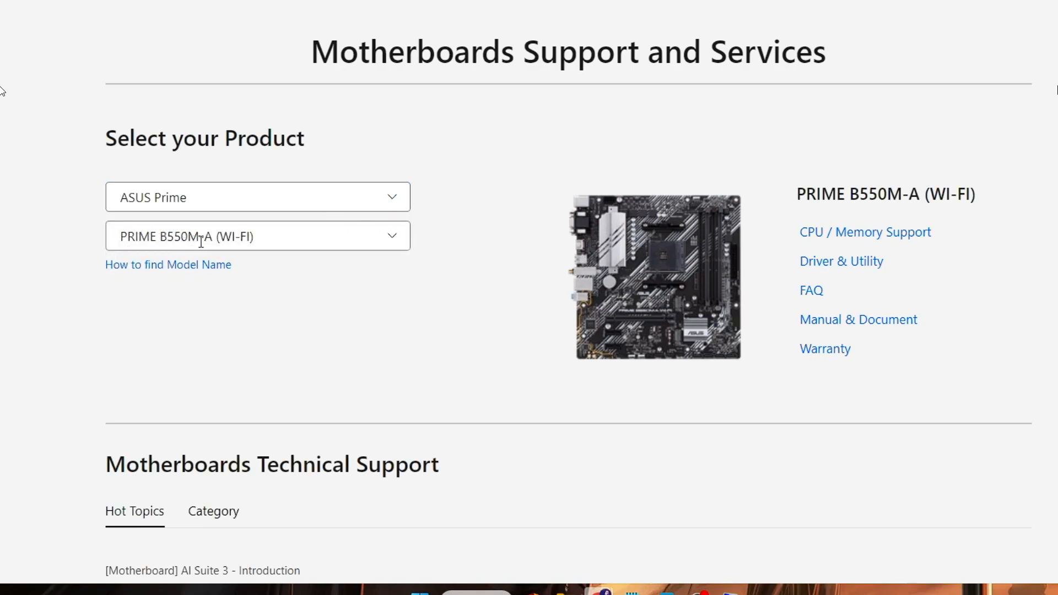
left_click(257, 235)
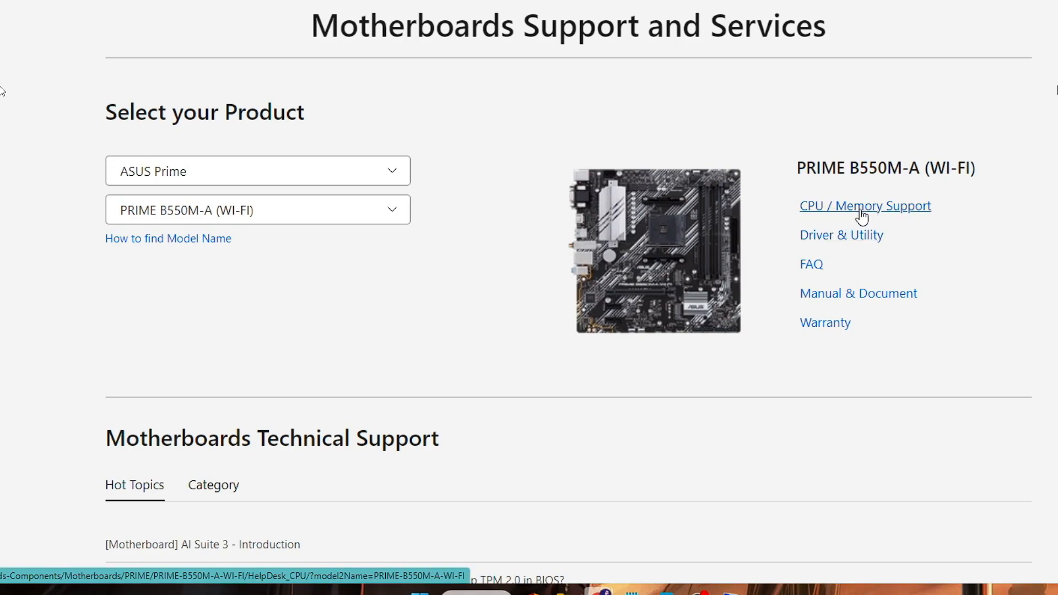
mouse_move(841, 235)
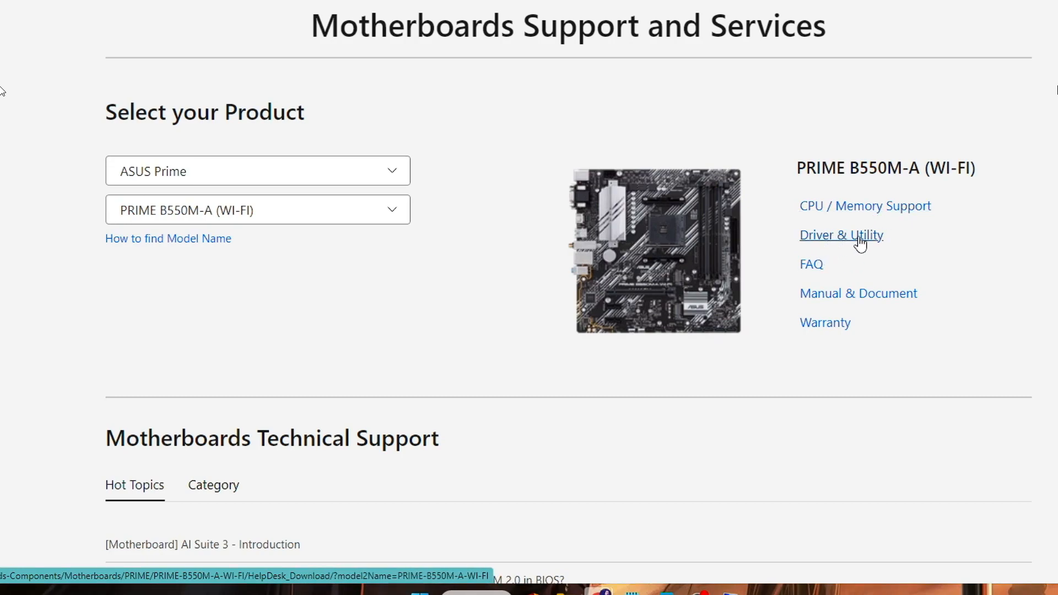
- Open the PRIME B550M-A (WI-FI) drivers and utilities and expand all software downloads
left_click(842, 235)
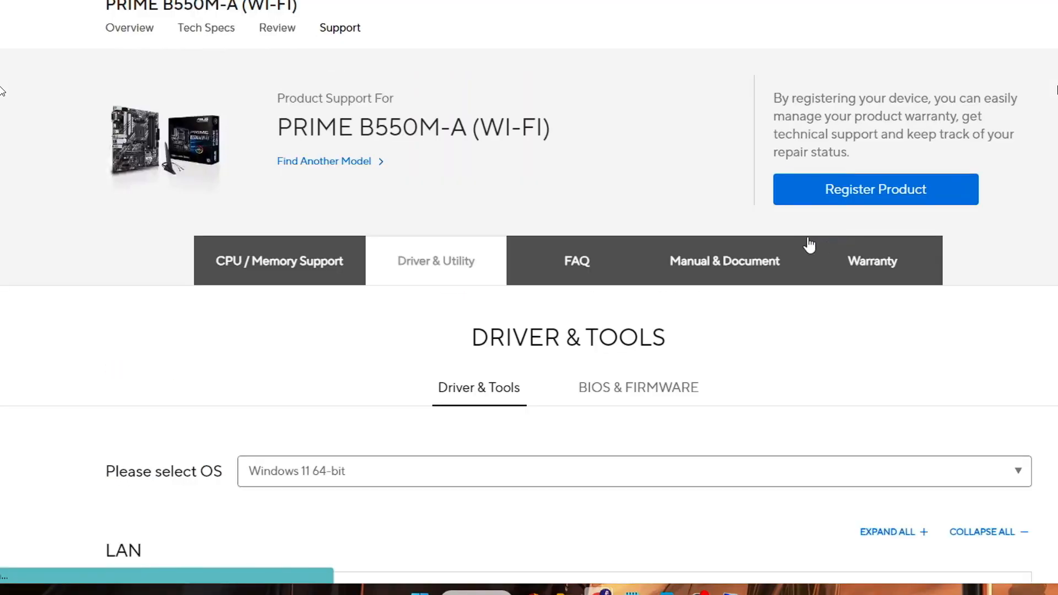
scroll("down", 3)
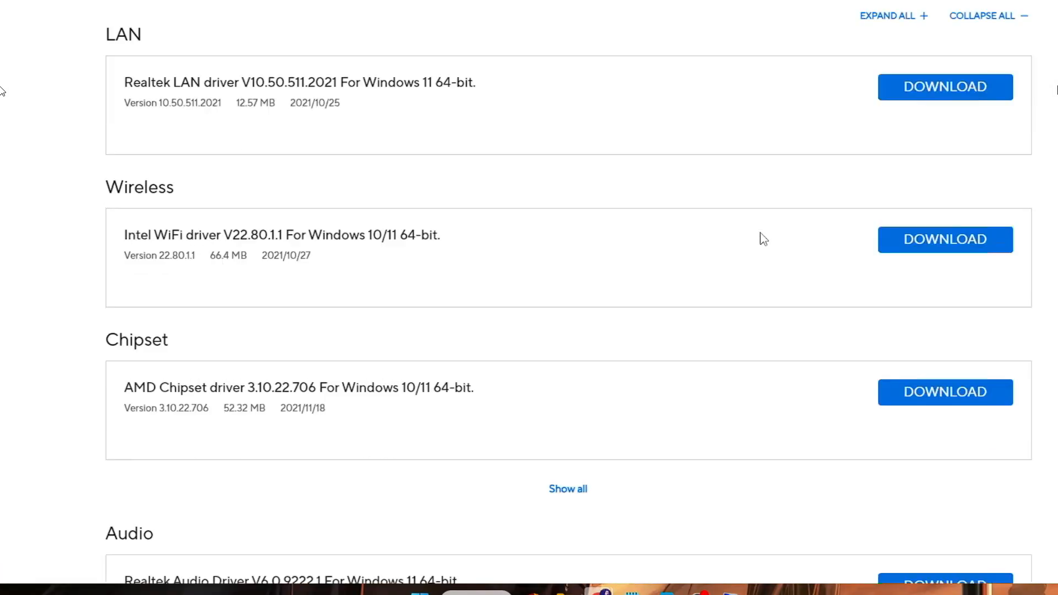
scroll("down", 3)
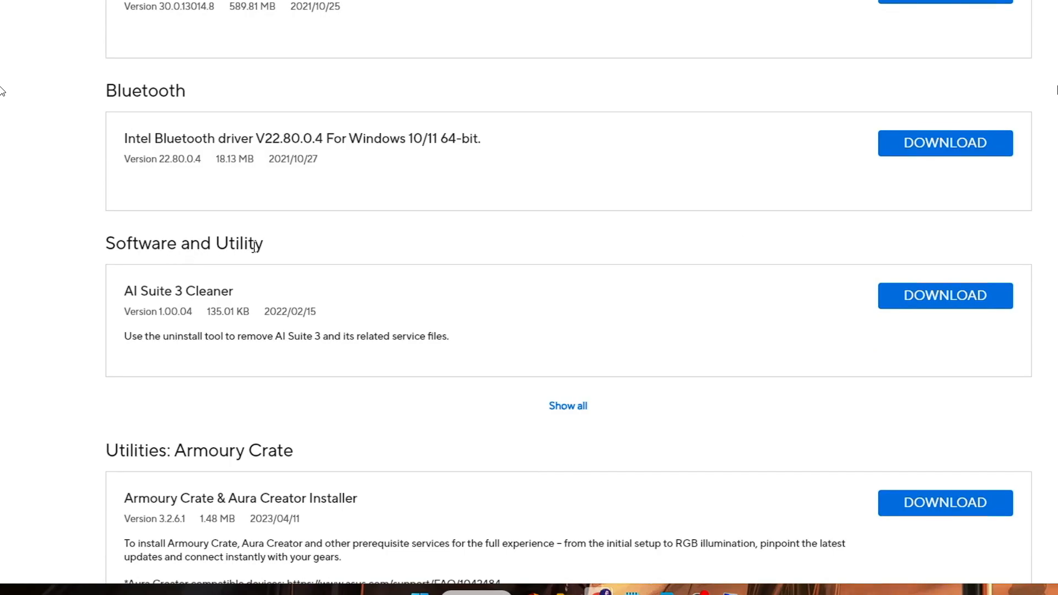
left_click(567, 406)
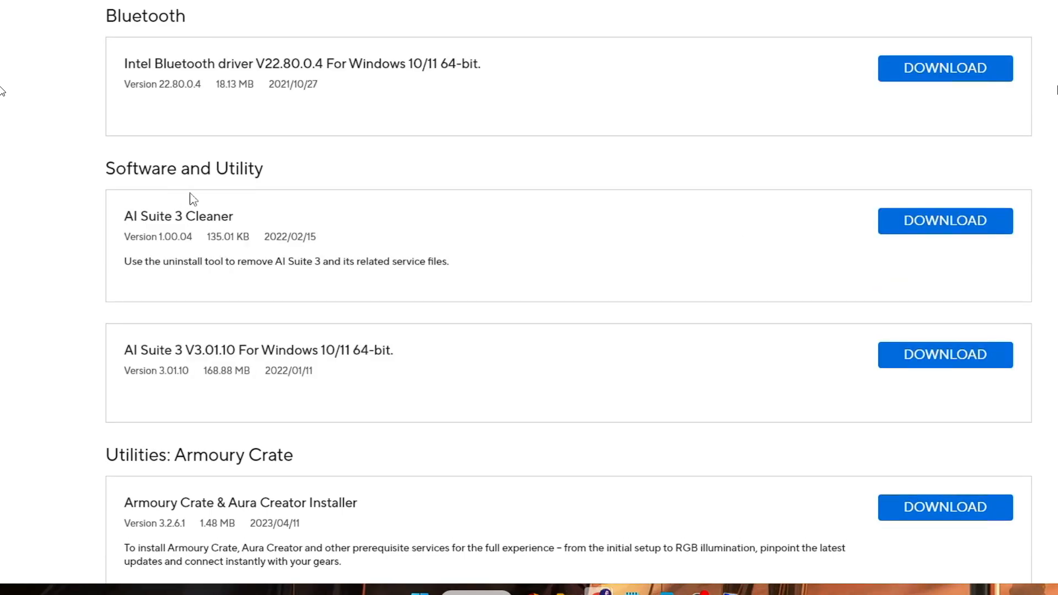
mouse_move(569, 323)
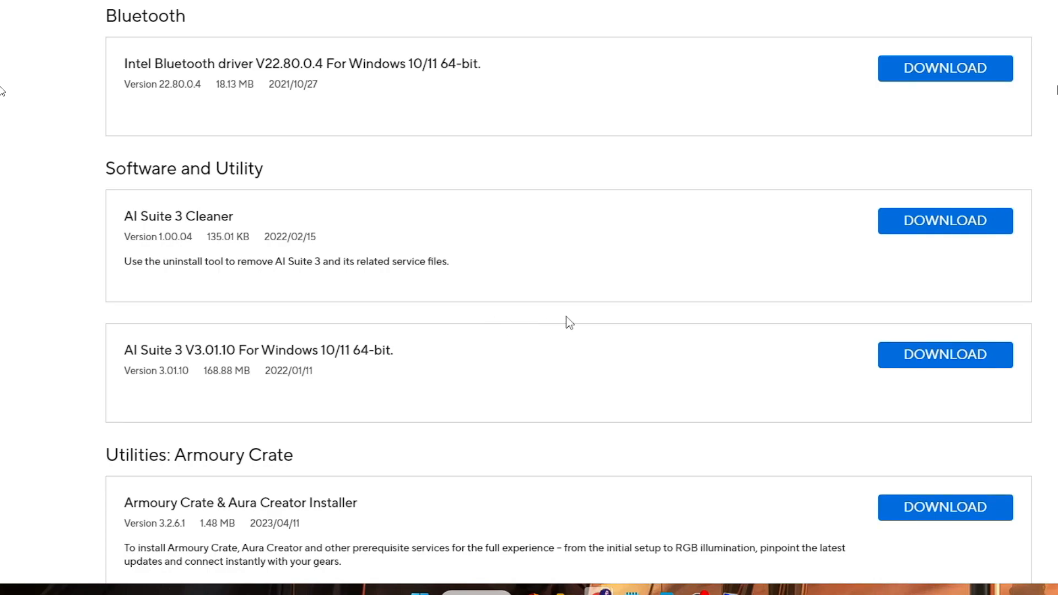
scroll("down", 3)
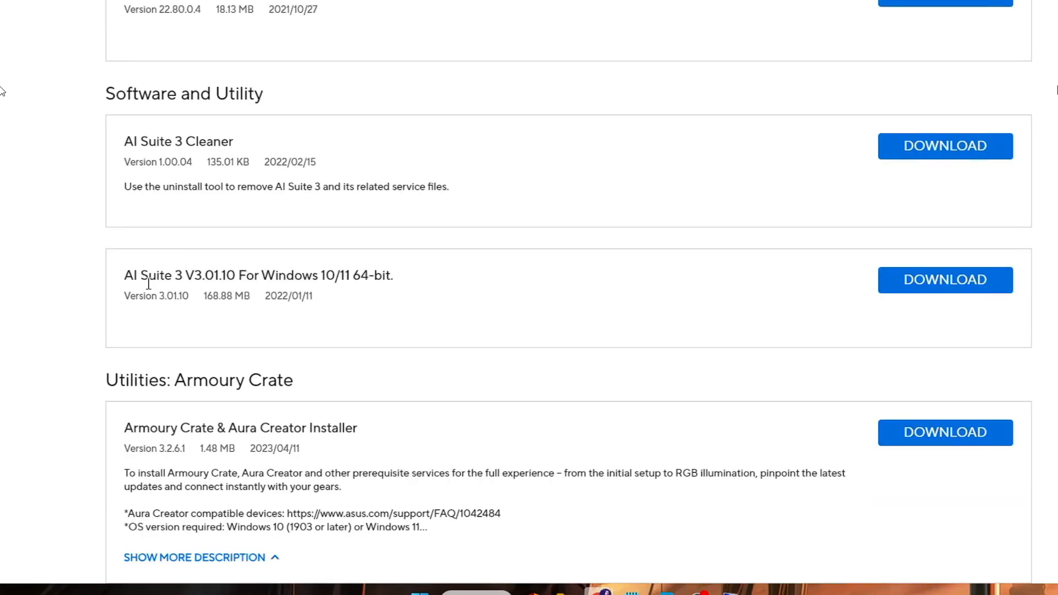
mouse_move(223, 291)
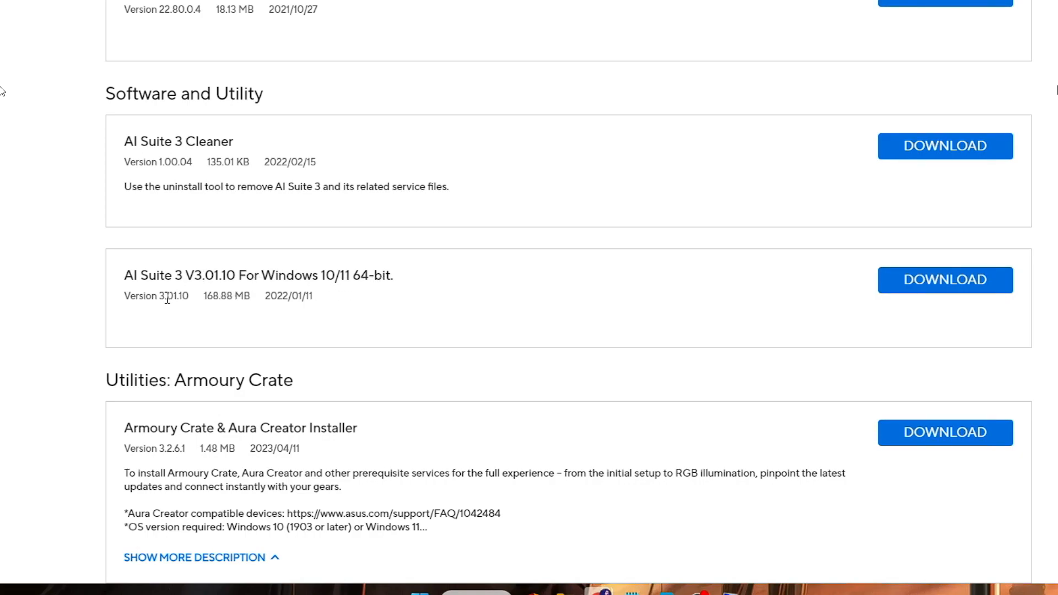
mouse_move(153, 295)
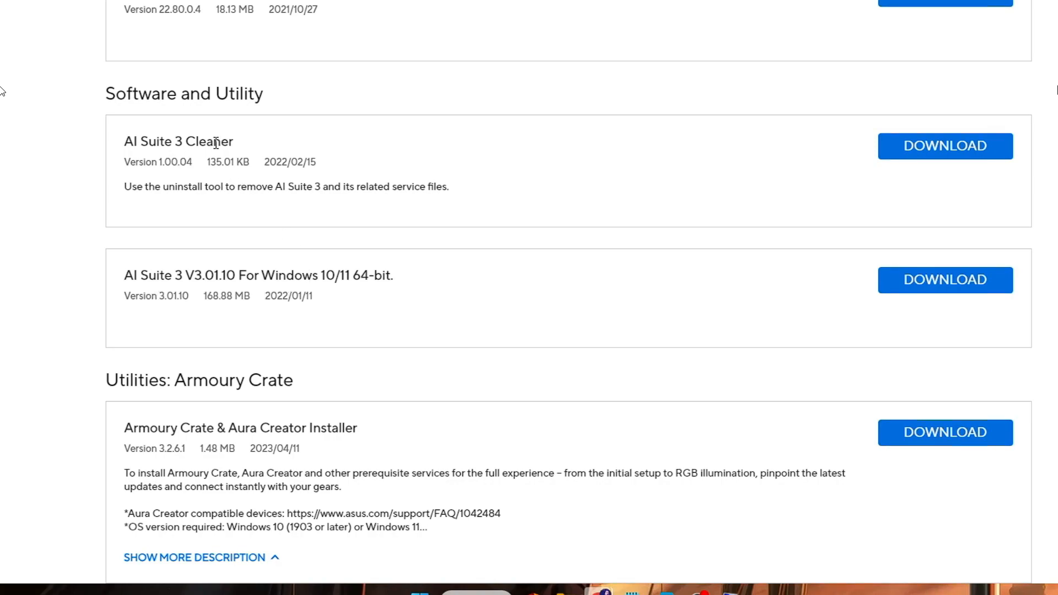
mouse_move(237, 283)
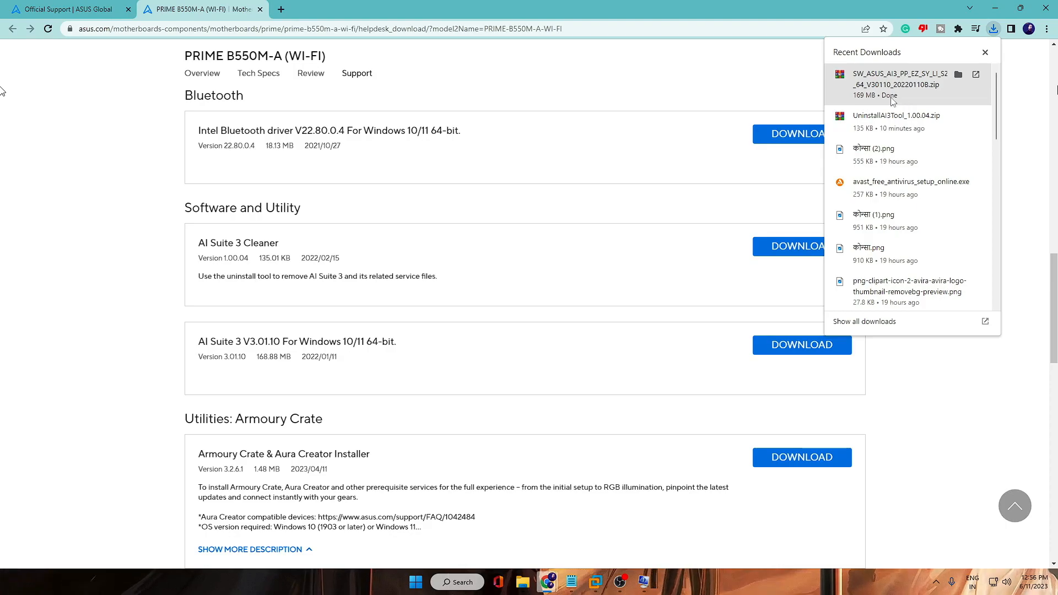
mouse_move(943, 102)
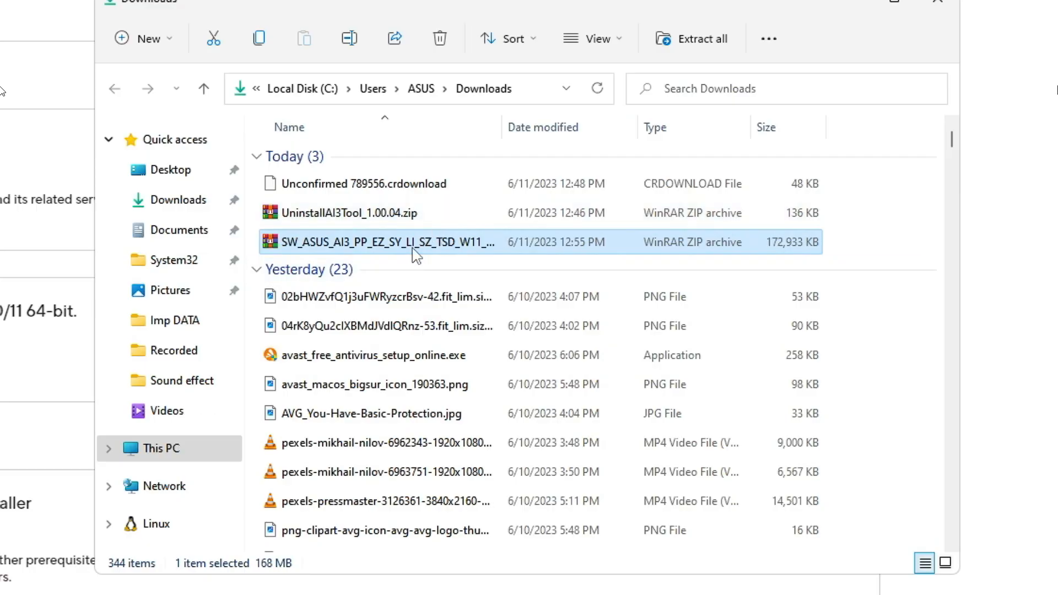
mouse_move(426, 253)
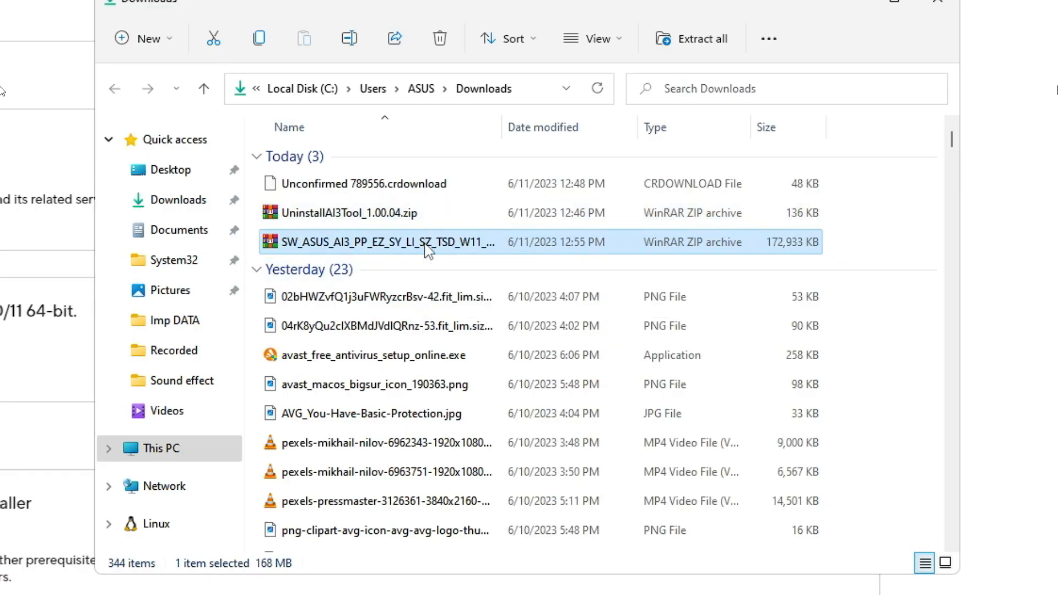
- Extract the AI Suite 3 zip to Music > Imp DATA and view the extracted files
left_click(691, 38)
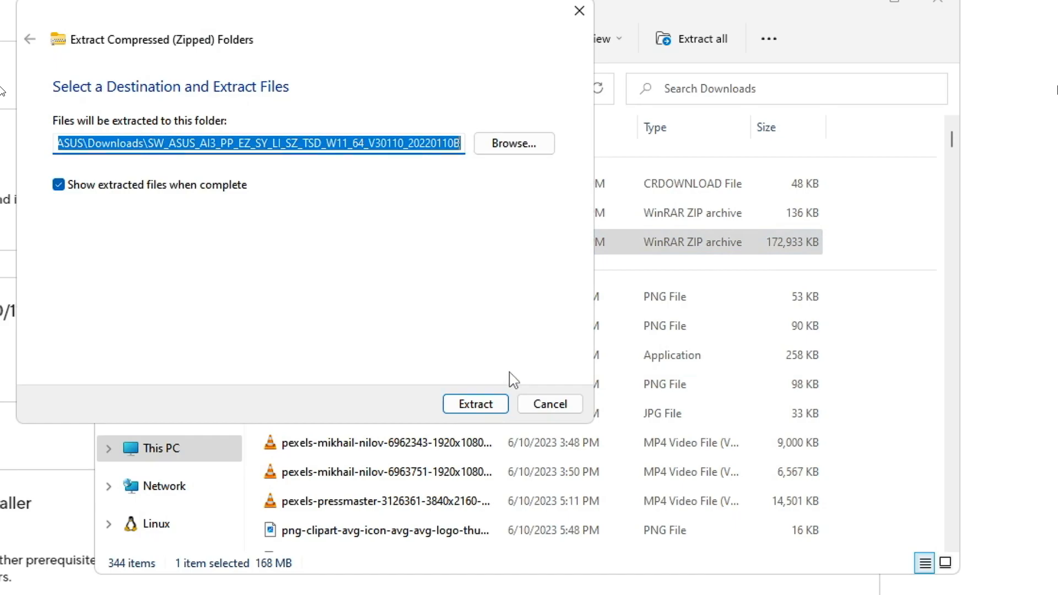
left_click(514, 144)
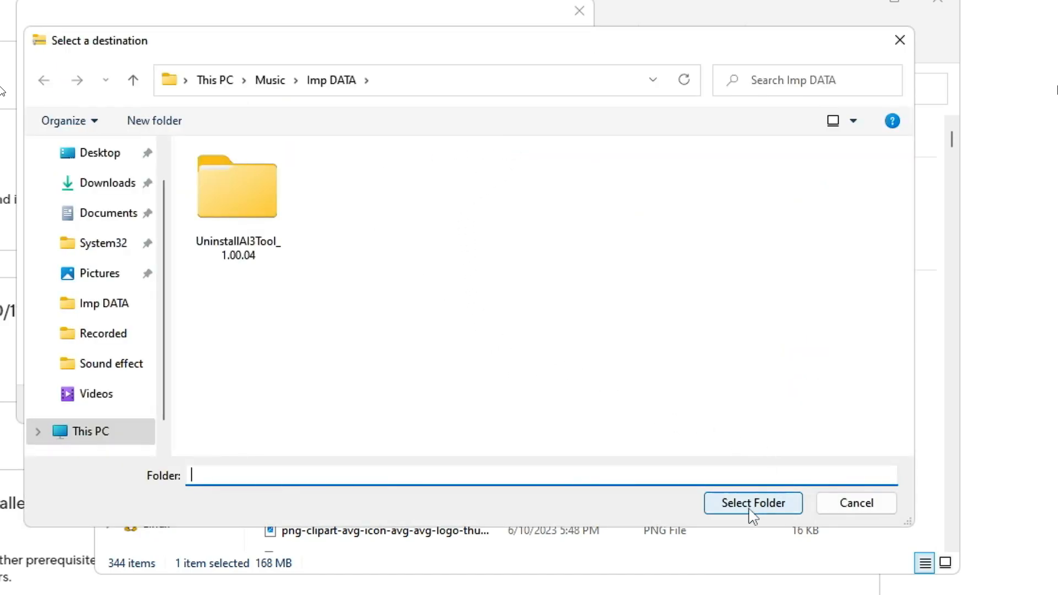
left_click(752, 503)
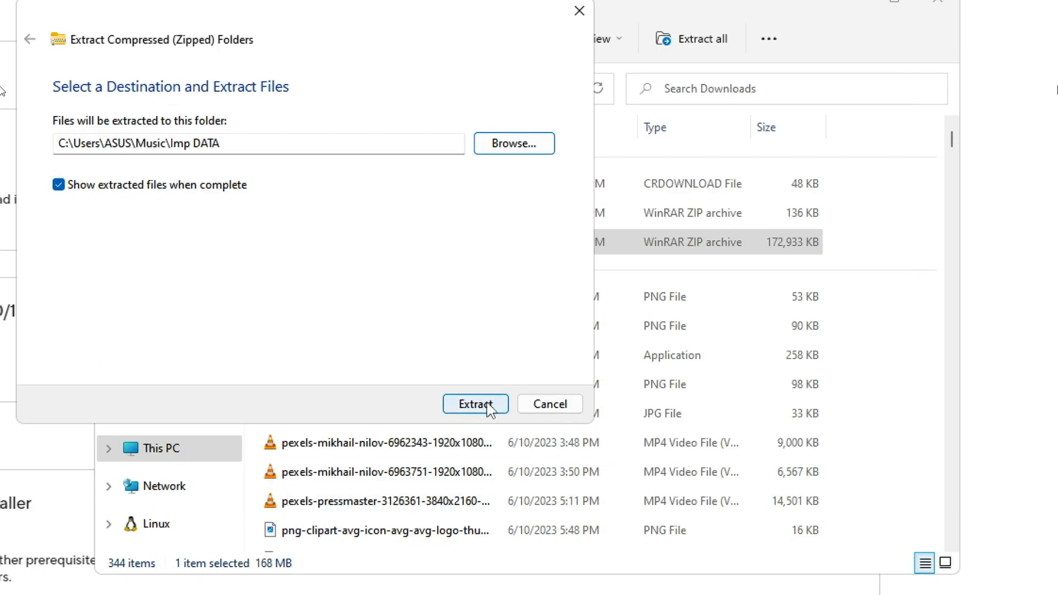
left_click(475, 404)
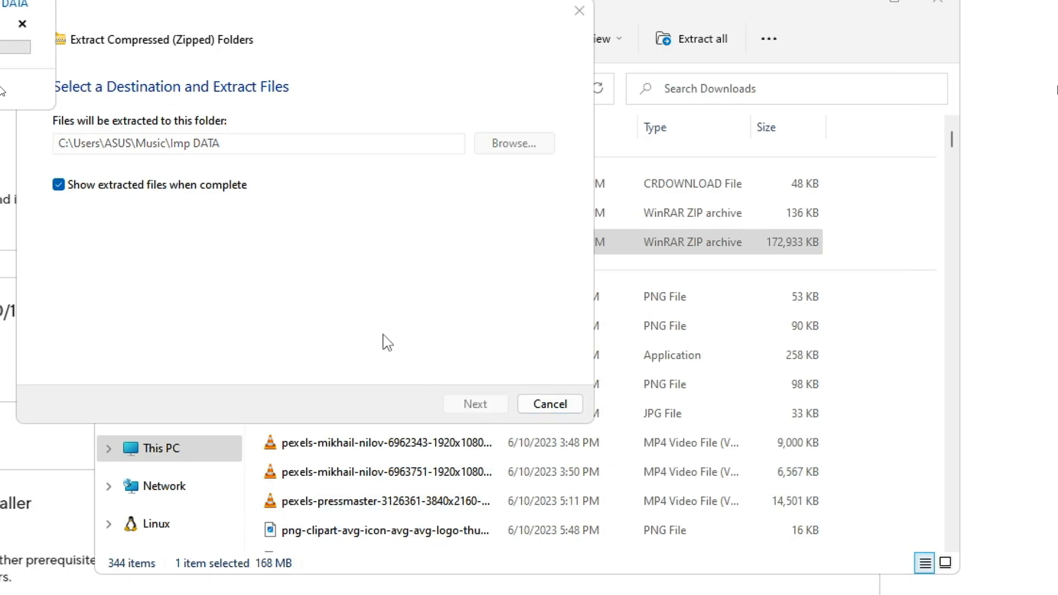
left_click(475, 404)
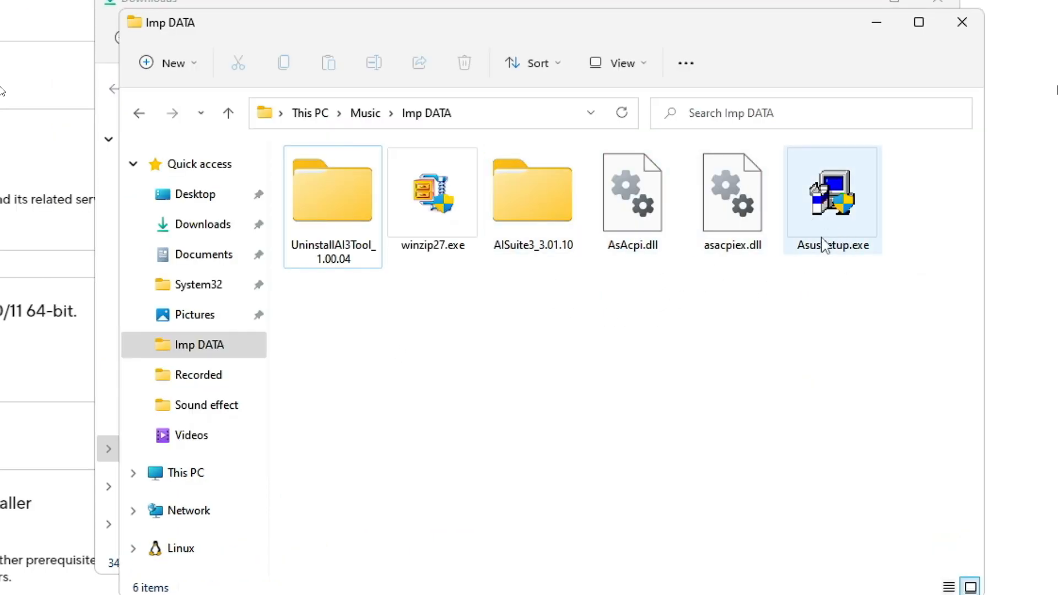
mouse_move(833, 202)
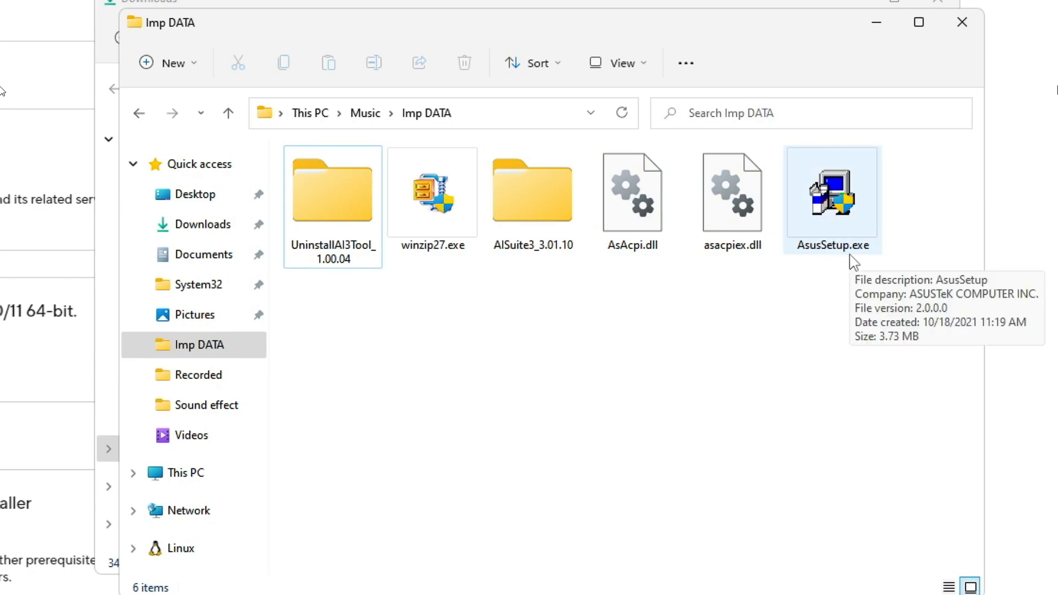
- Run AsusSetup.exe from the Imp DATA folder
left_click(832, 195)
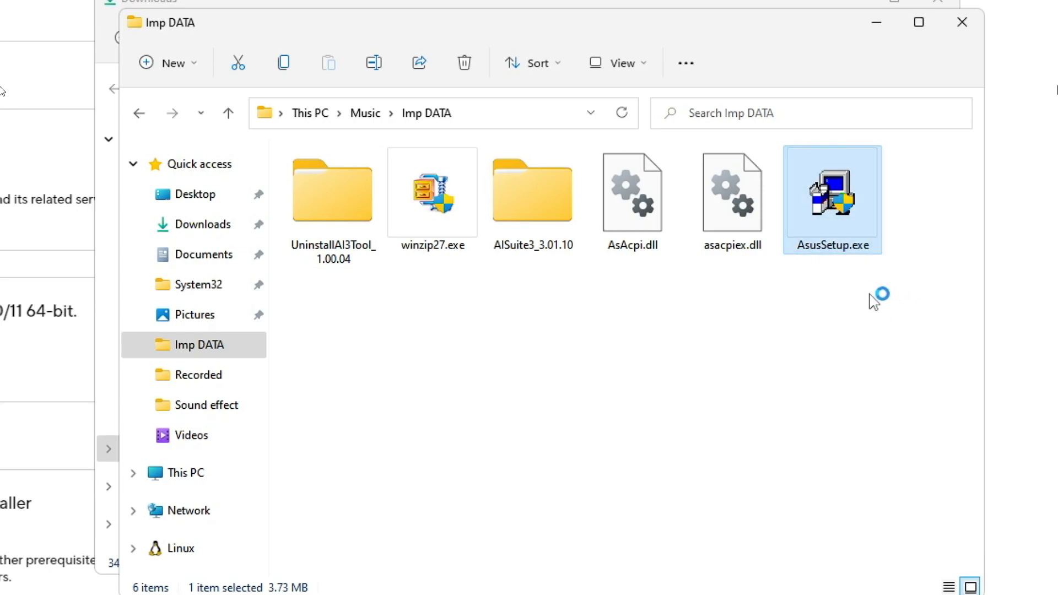
double_click(833, 195)
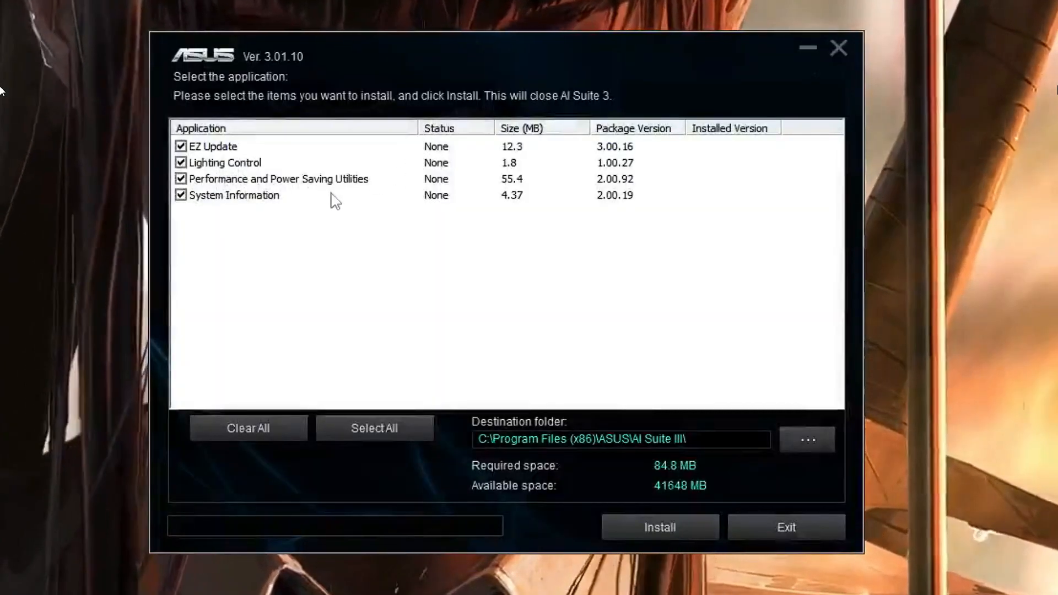
mouse_move(234, 217)
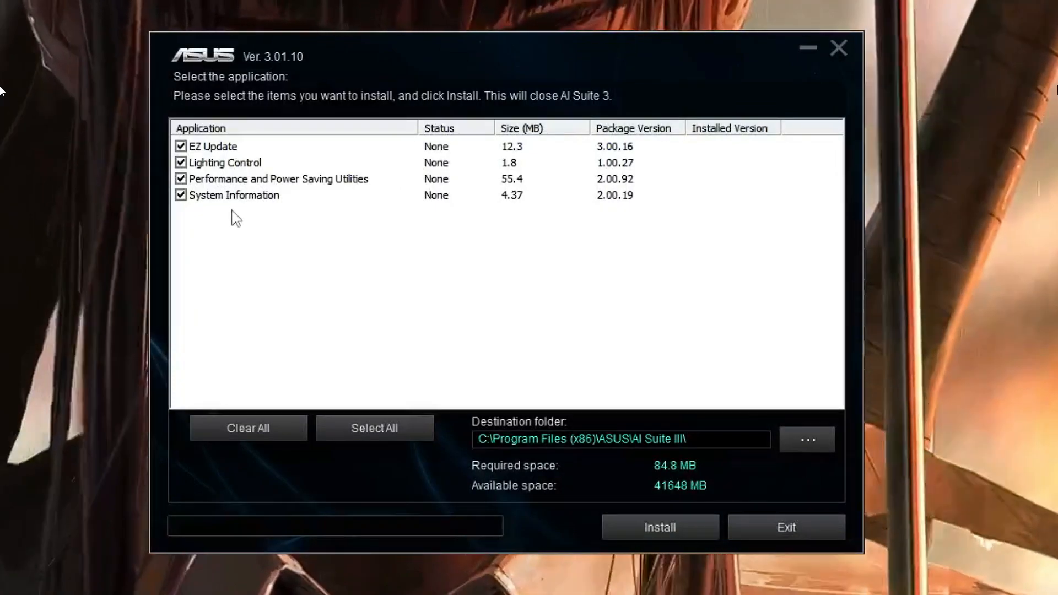
mouse_move(415, 282)
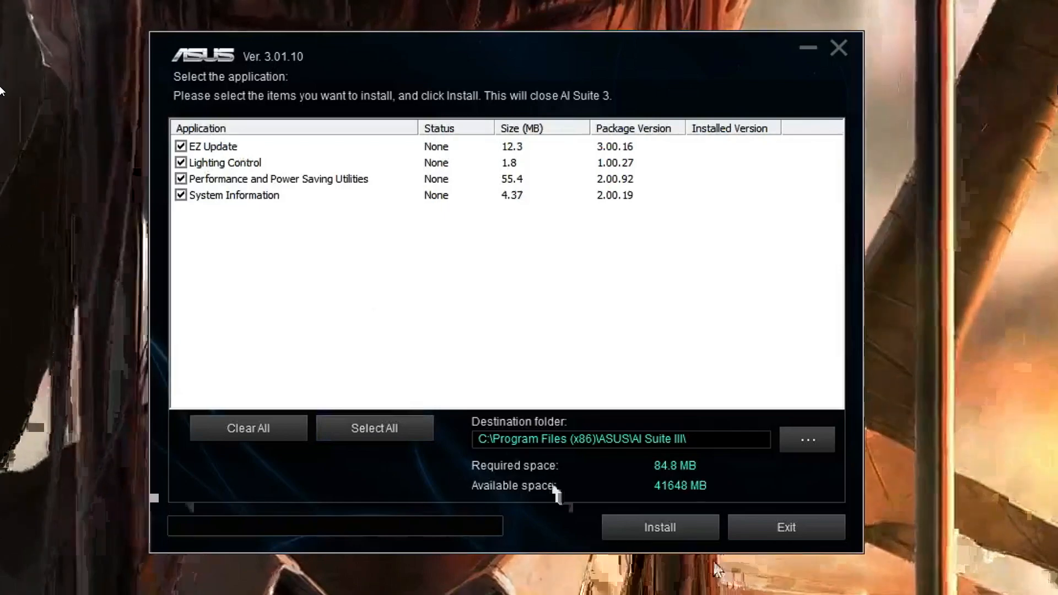
- Start installing all four checked AI Suite 3 components to the default folder
left_click(660, 527)
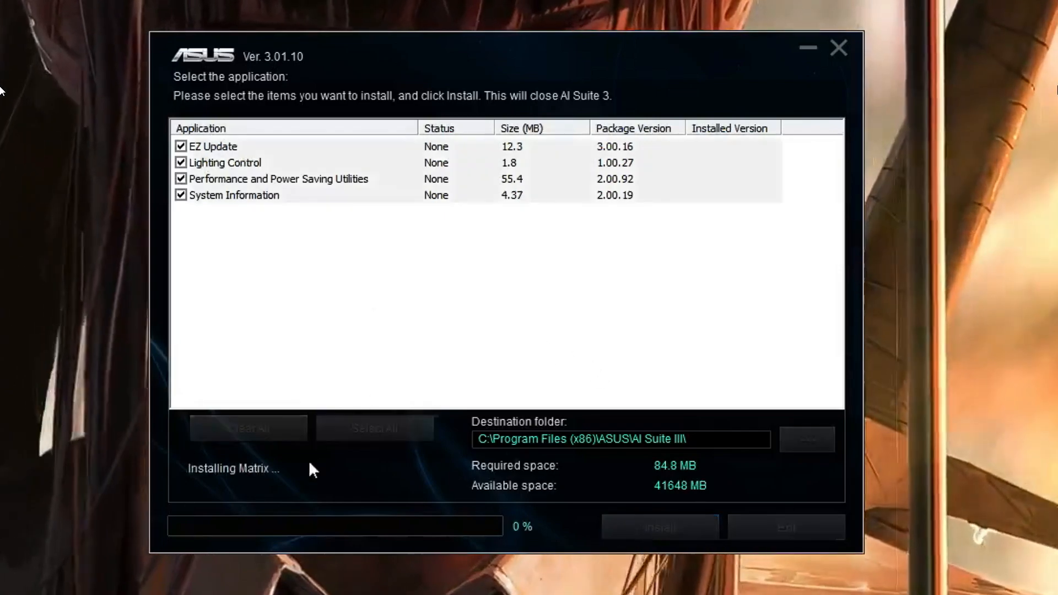
mouse_move(409, 354)
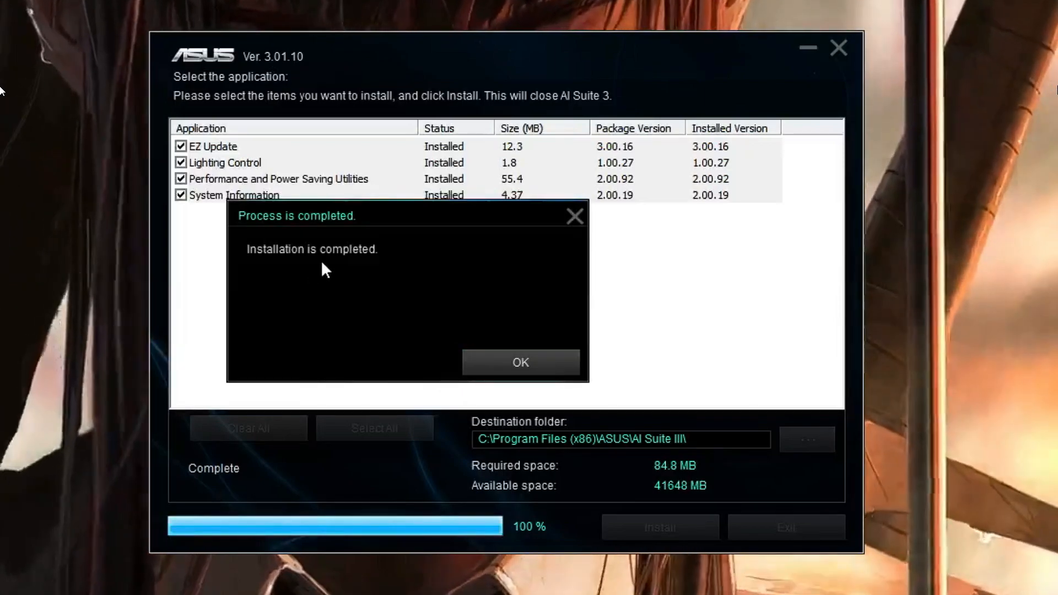
mouse_move(520, 363)
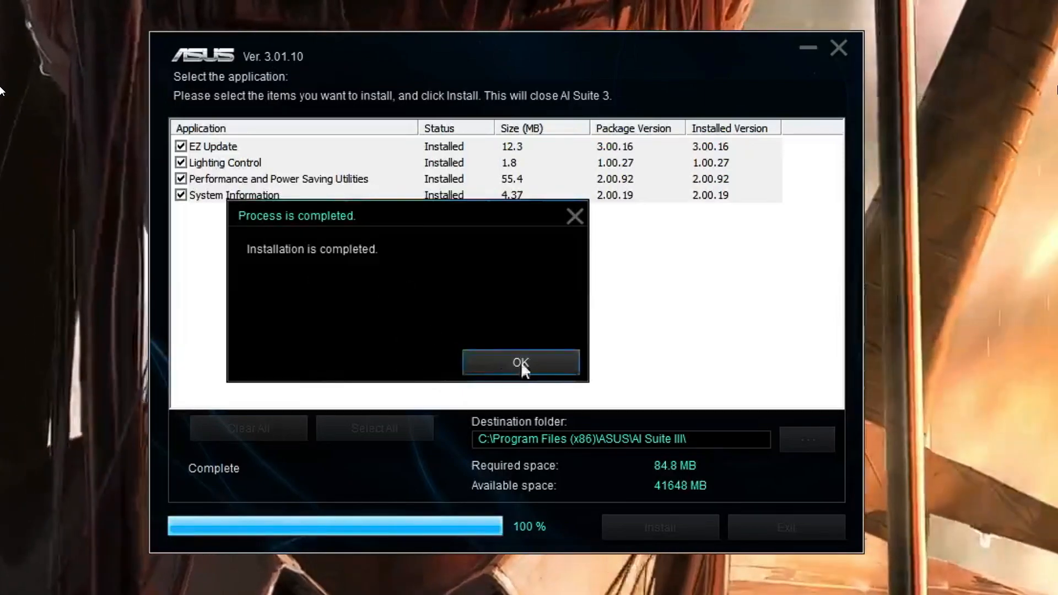
- Confirm installation completed, choose NO to rebooting, and close System Information
left_click(520, 363)
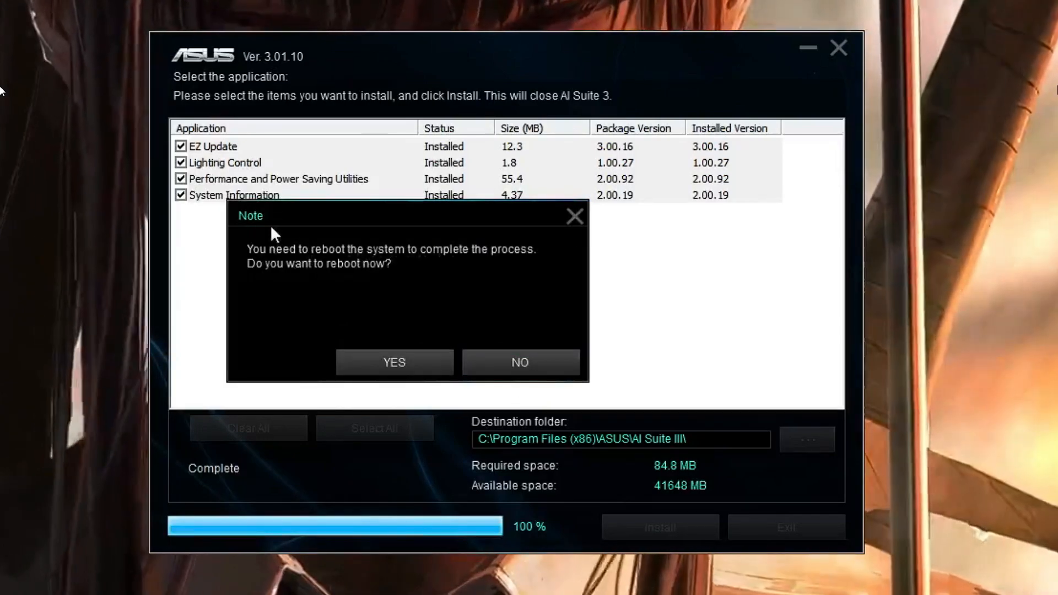
mouse_move(441, 259)
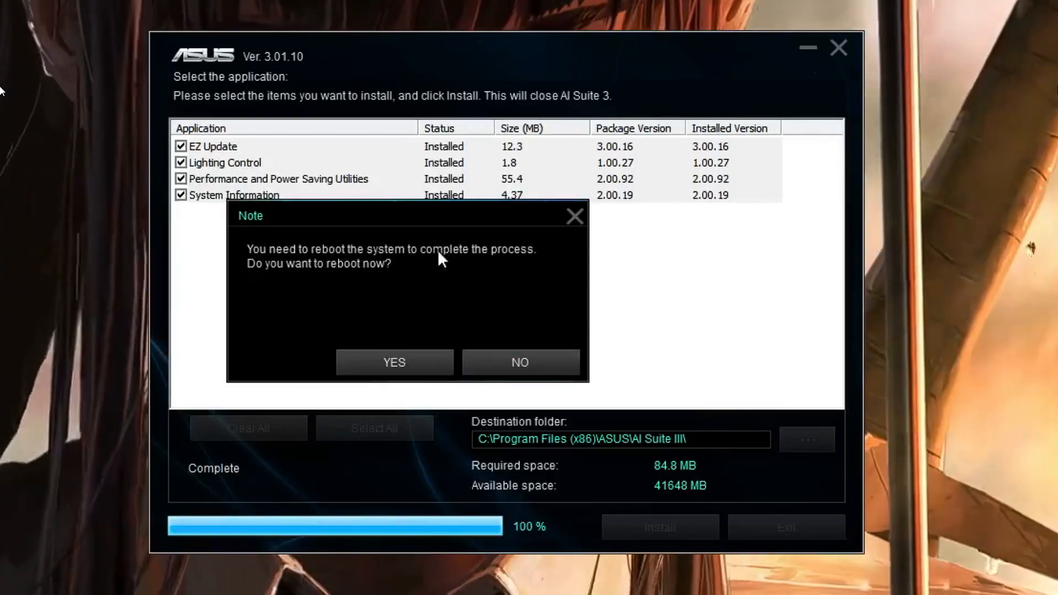
mouse_move(414, 291)
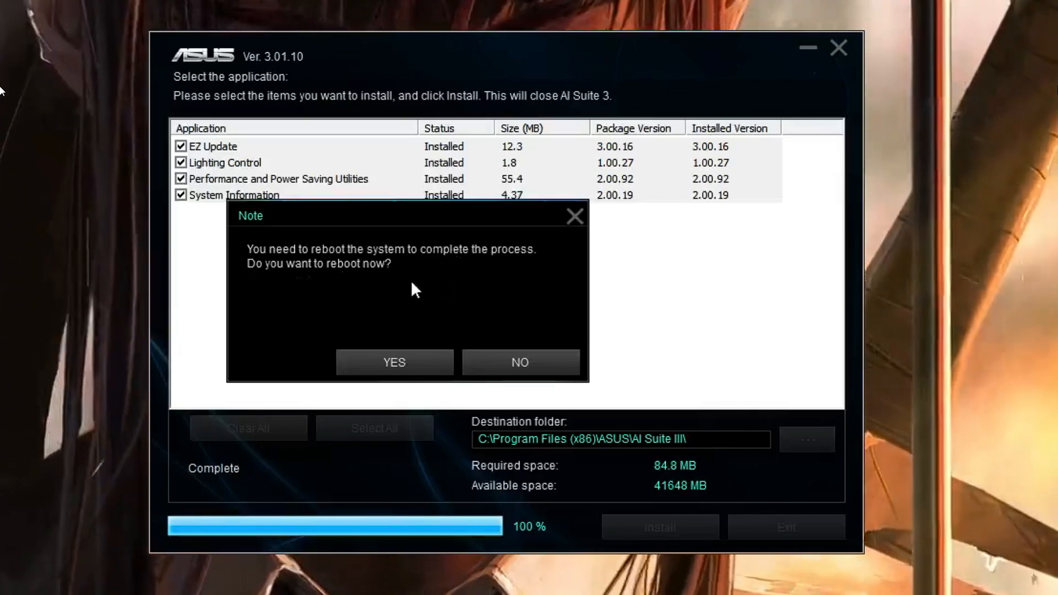
left_click(520, 363)
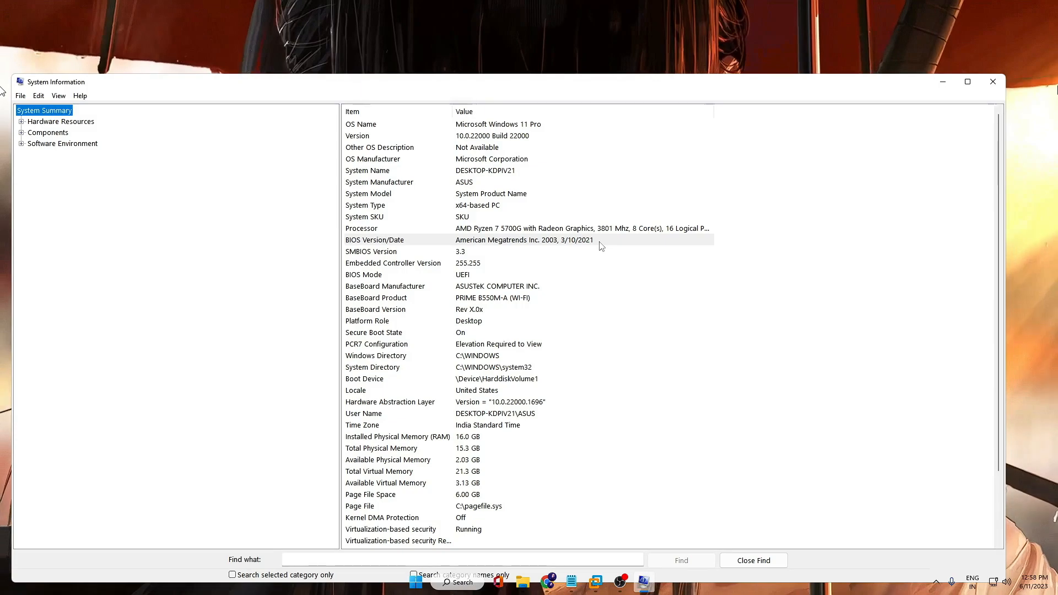
left_click(993, 82)
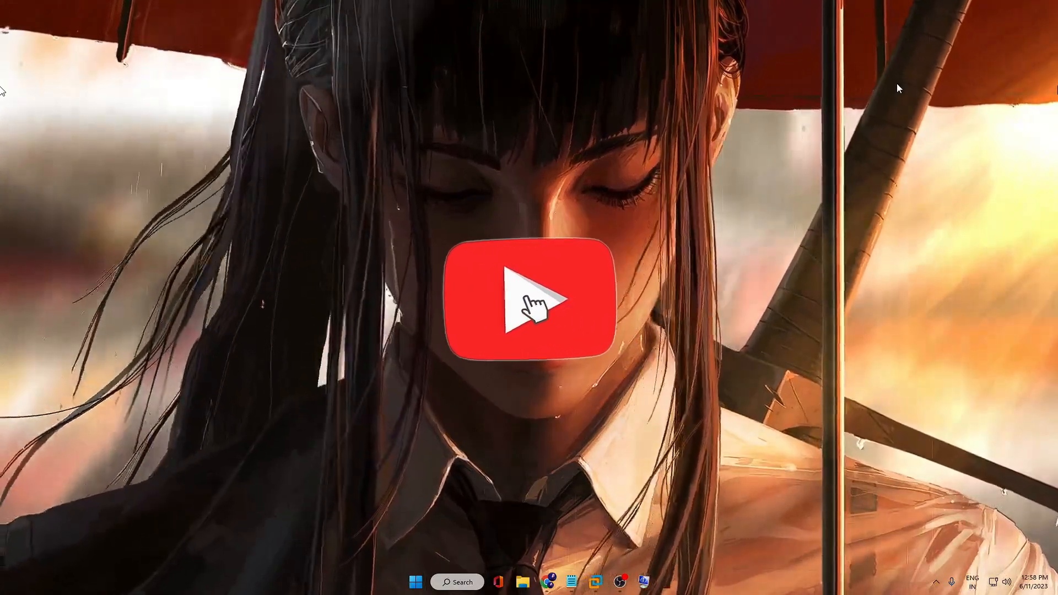
left_click(529, 300)
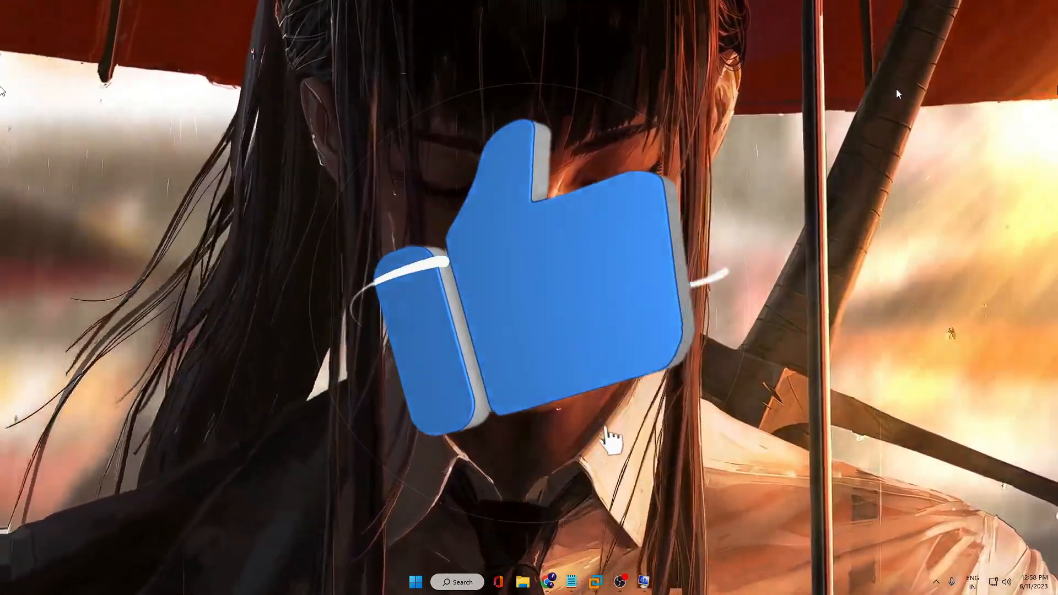